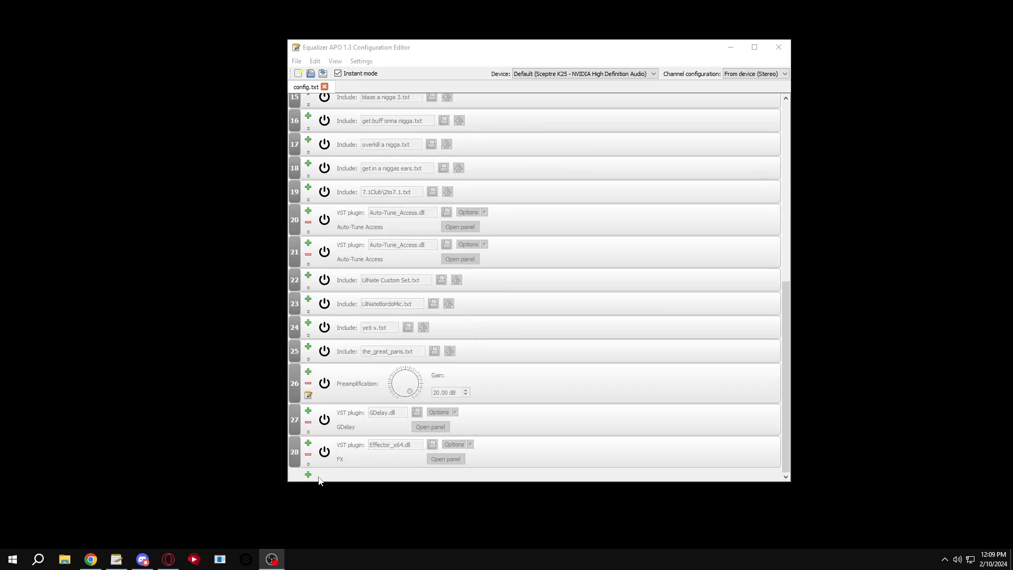
# - Add an Include entry at the end of config.txt linked to a newly created Lazer.txt
pyautogui.click(308, 473)
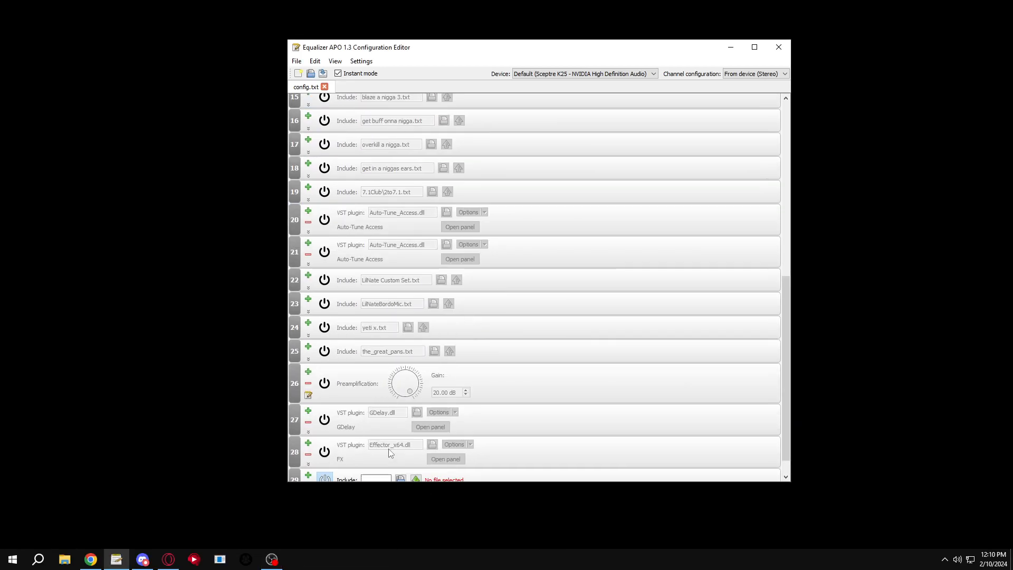
pyautogui.click(400, 479)
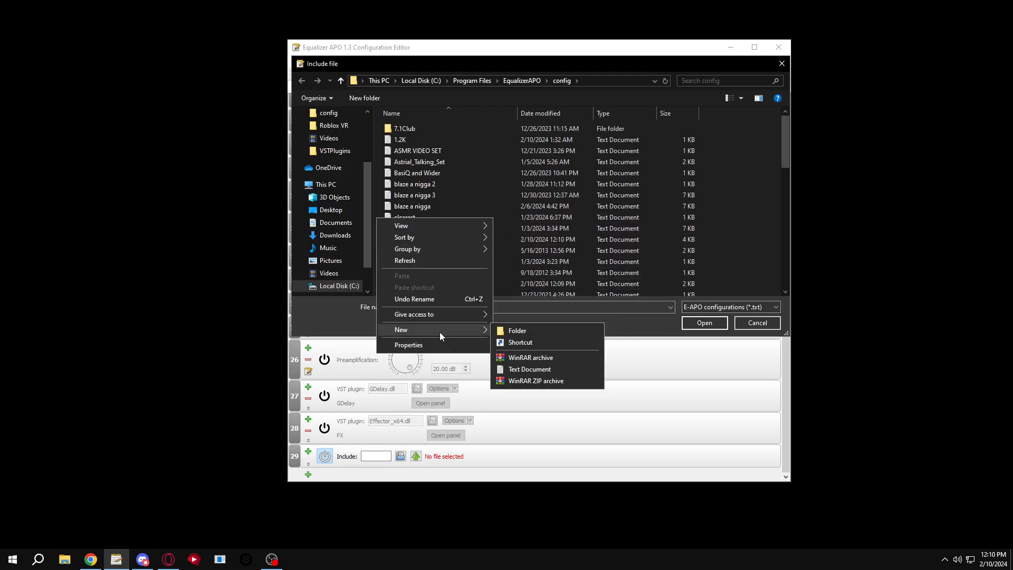
pyautogui.click(529, 369)
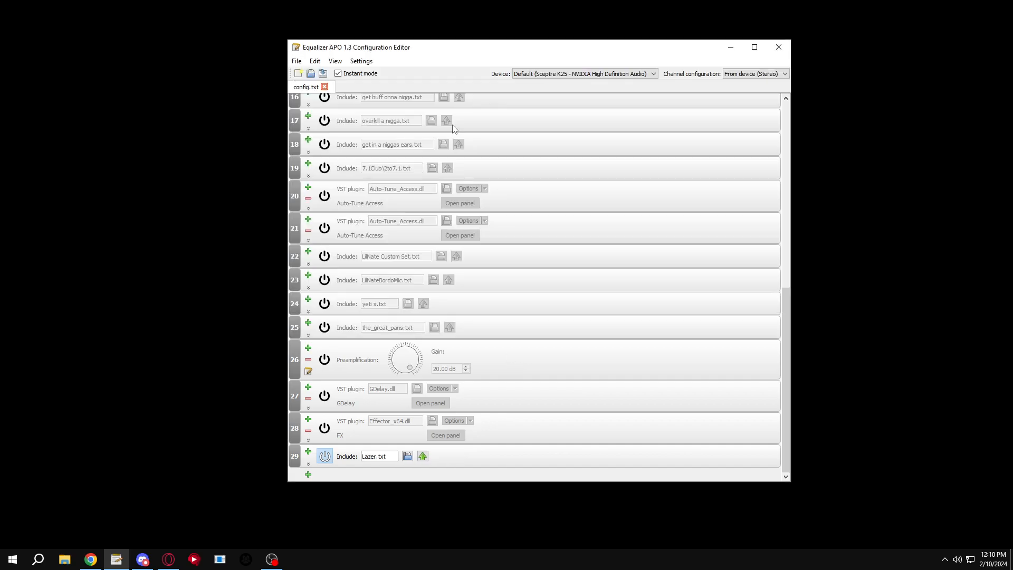
# - Clear Lazer.txt's default entry and add the ValhallaFreqEcho_x64.dll VST plugin
pyautogui.click(422, 456)
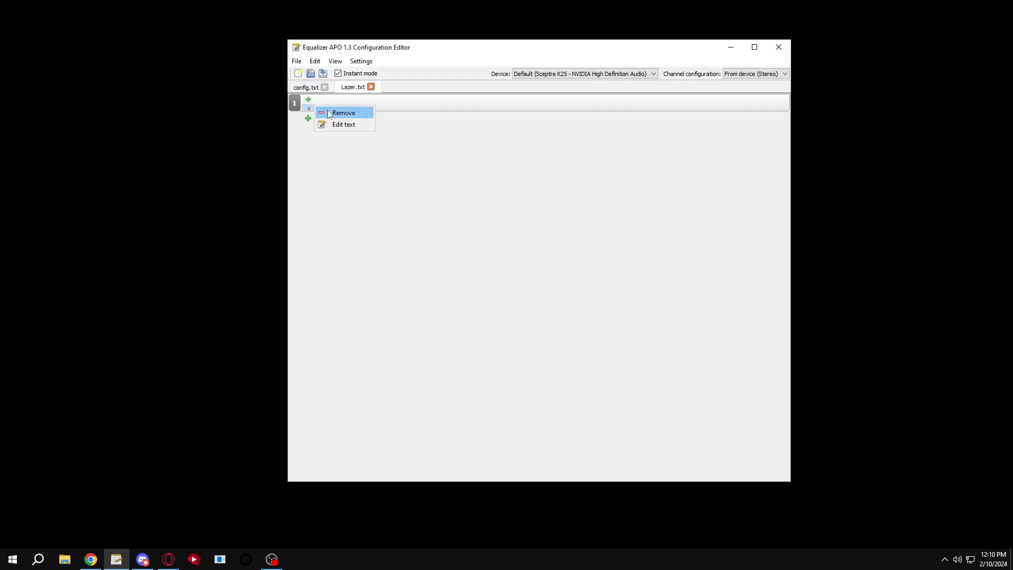
pyautogui.click(309, 101)
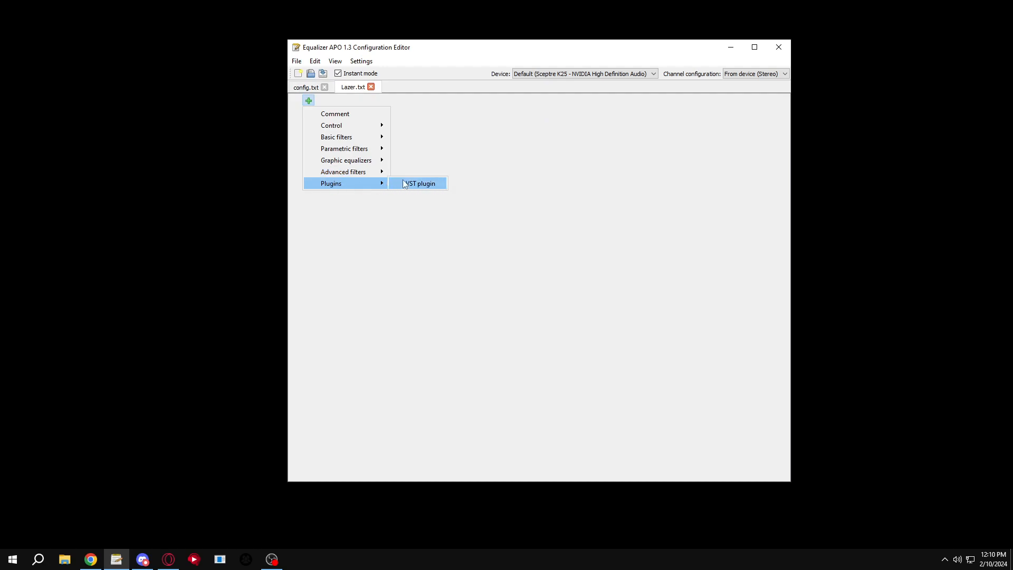
pyautogui.click(420, 182)
pyautogui.write('val')
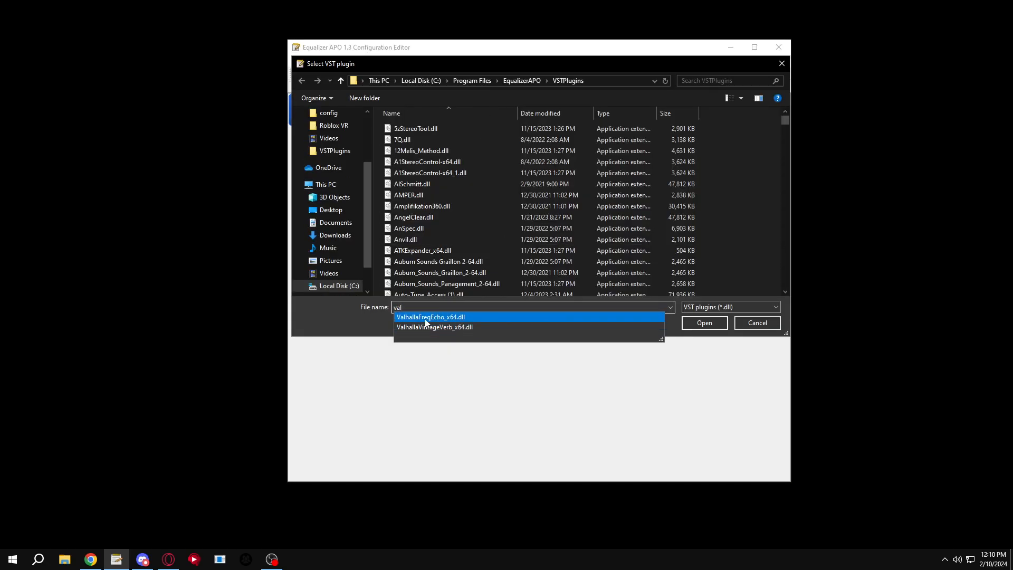
pyautogui.click(431, 316)
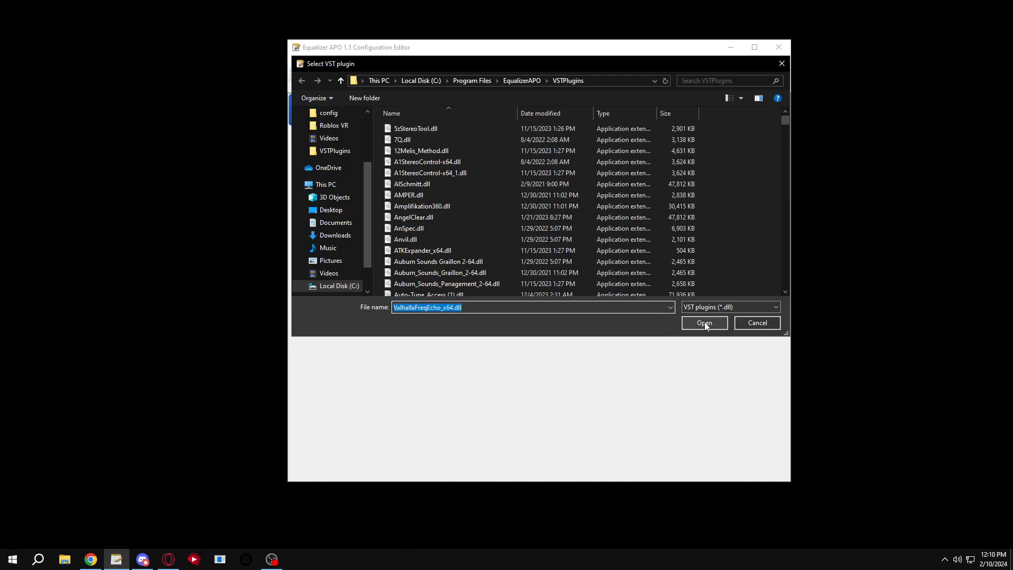
pyautogui.click(703, 323)
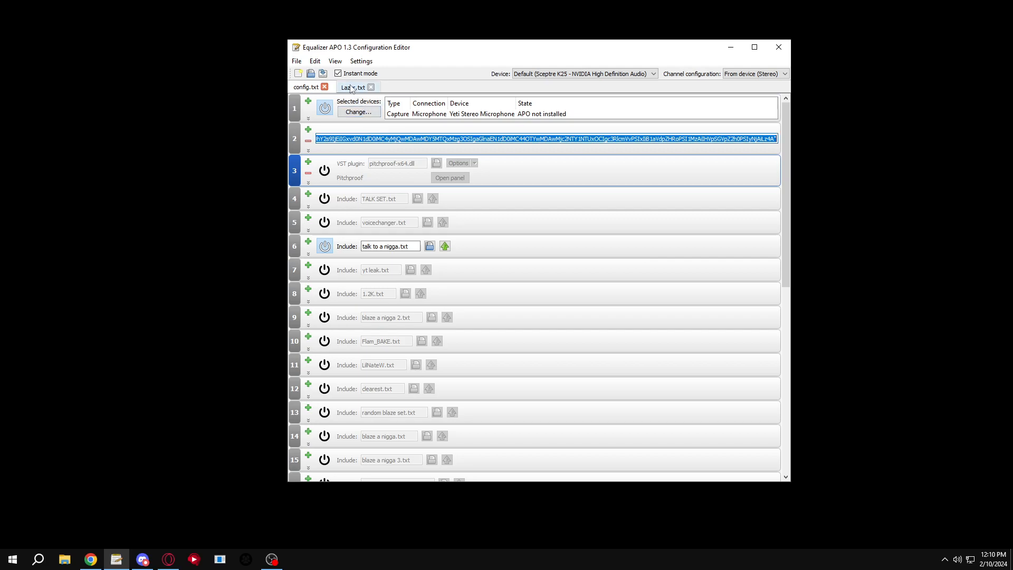
# - Switch off the ValhallaFreqEcho entry in Lazer.txt
pyautogui.click(352, 87)
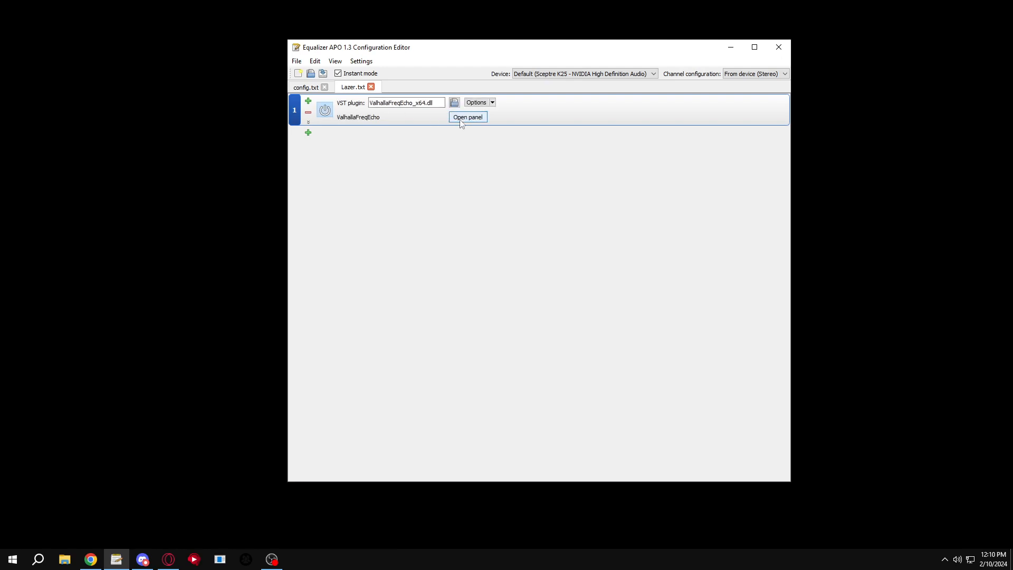
pyautogui.click(467, 117)
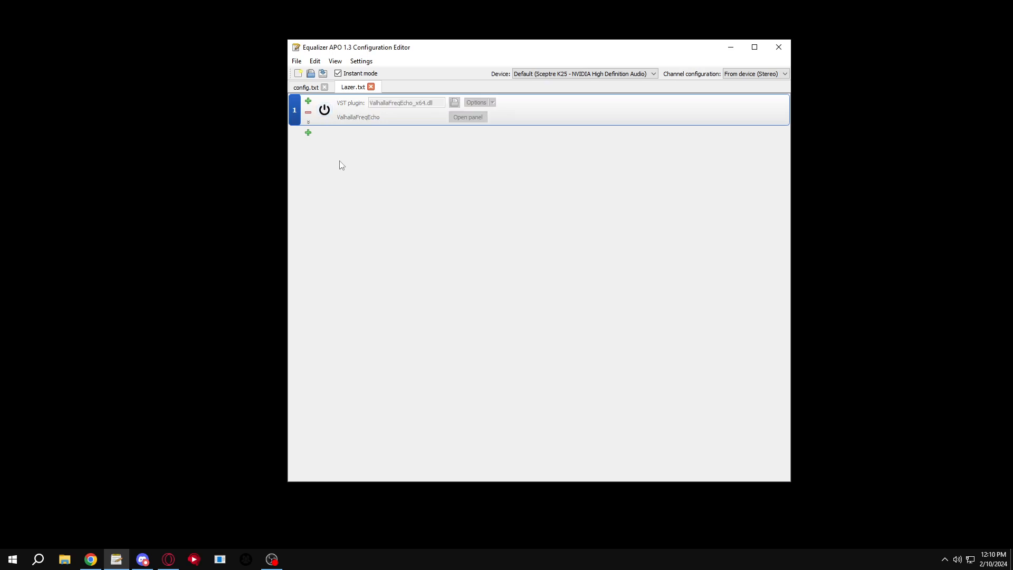
# - Add the QuickHaas.dll VST plugin after ValhallaFreqEcho and apply its settings
pyautogui.click(308, 133)
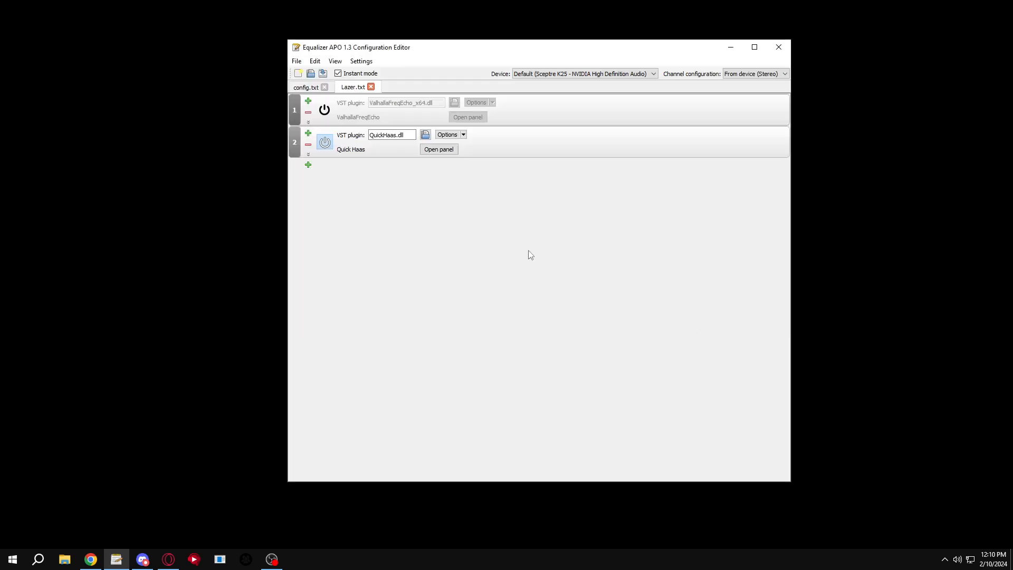
pyautogui.click(438, 148)
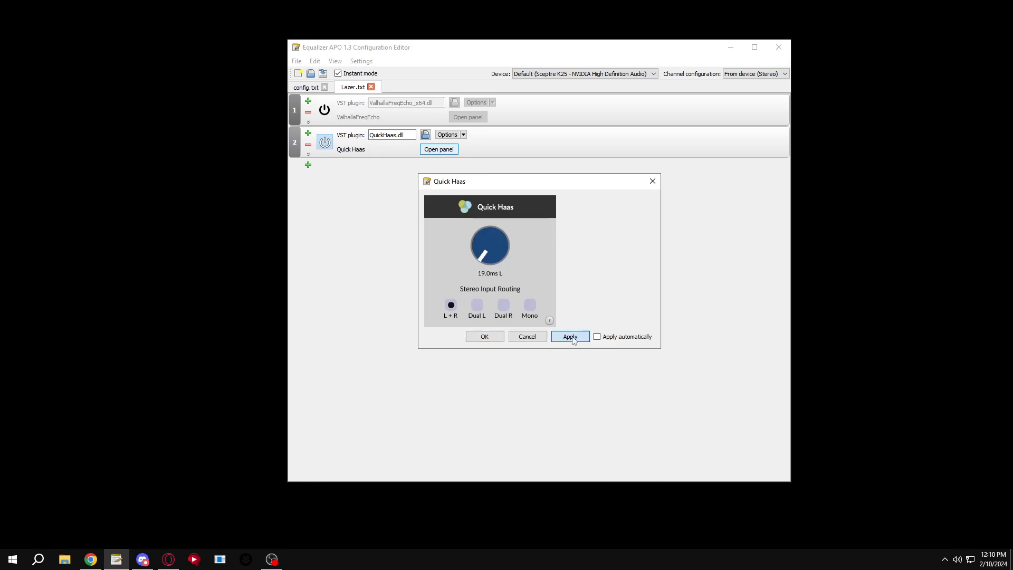
pyautogui.click(308, 165)
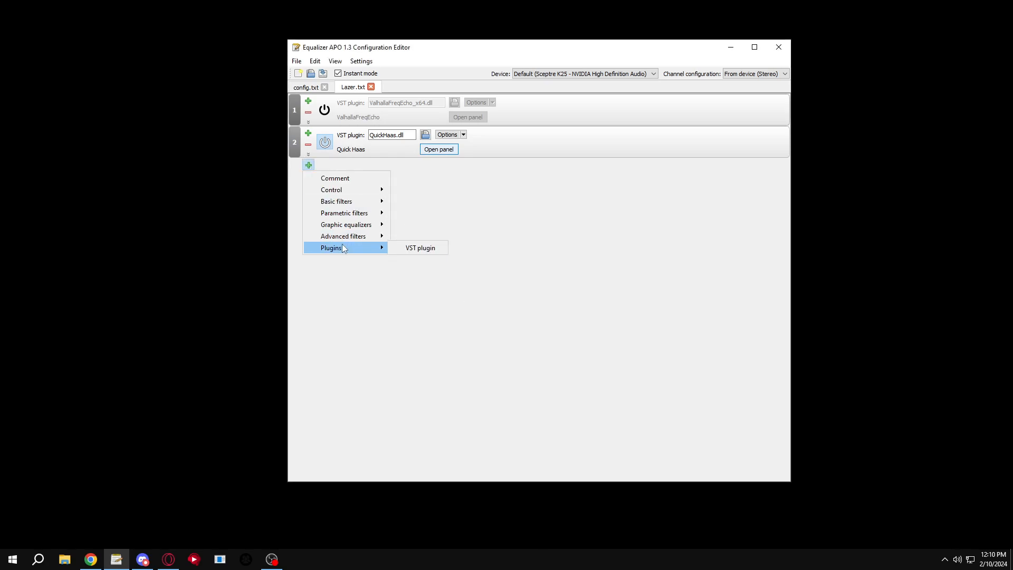
# - Add the Kuassa basiQ.dll VST plugin entries and accept their settings
pyautogui.click(419, 246)
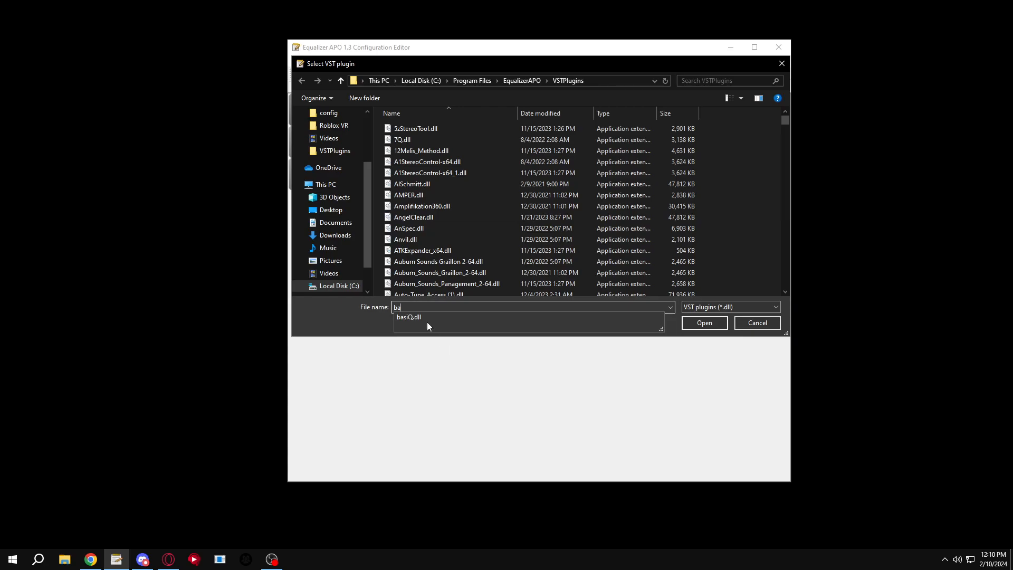
pyautogui.click(703, 323)
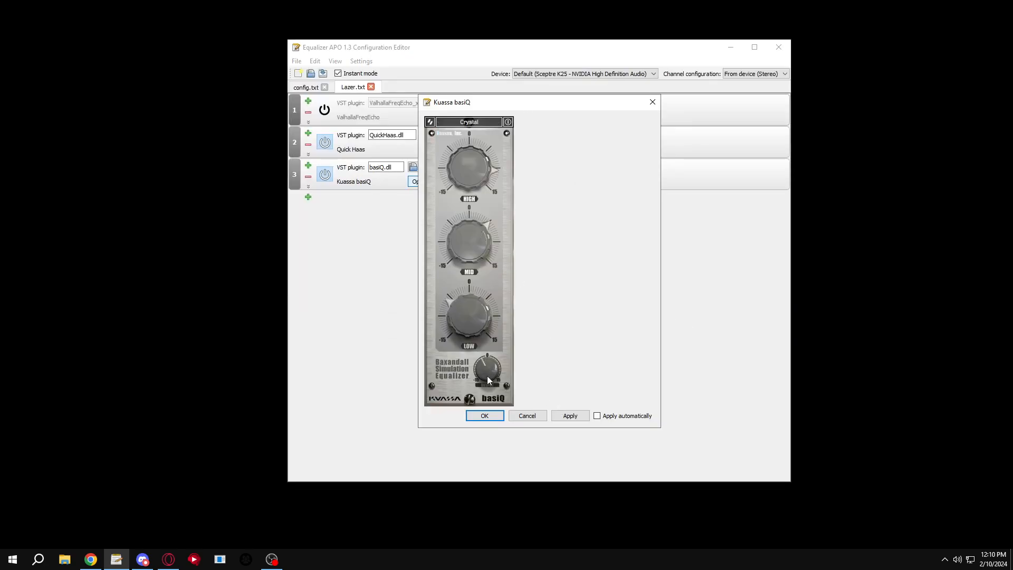
pyautogui.click(484, 415)
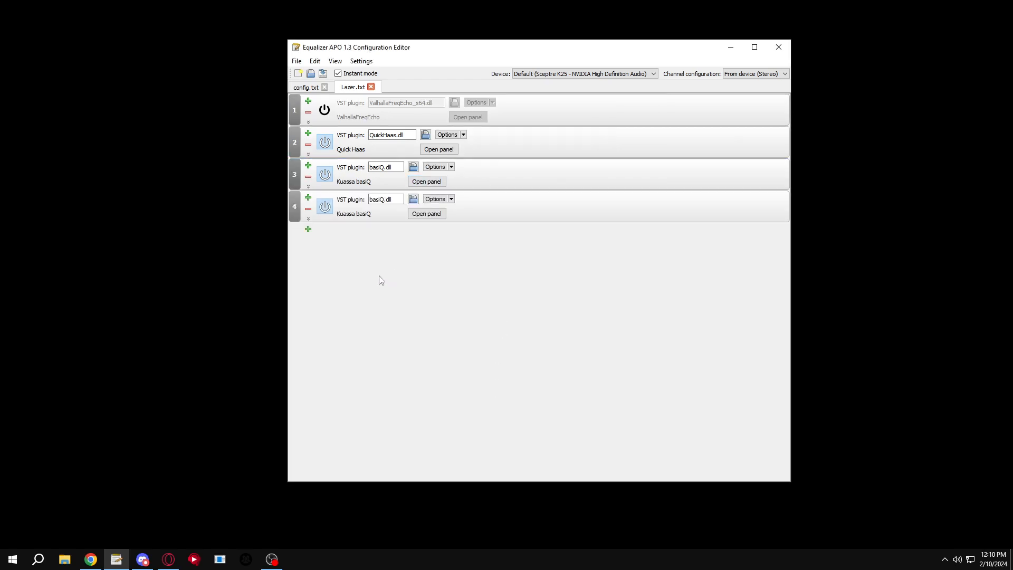
# - Add a 700 Hz, 4.20 dB peaking filter with bandwidth 55.555 Oct to Lazer.txt
pyautogui.click(308, 229)
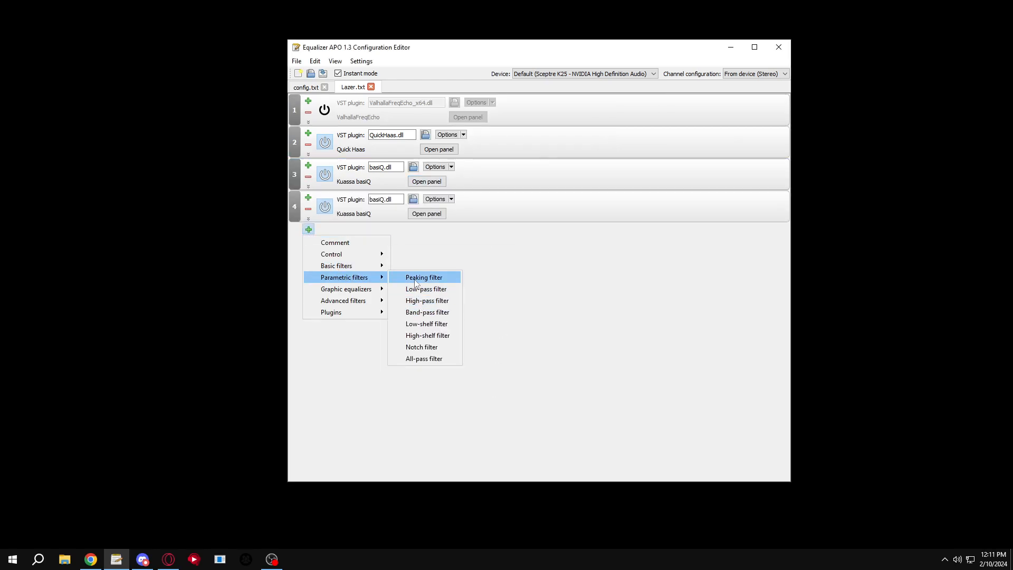
pyautogui.click(423, 278)
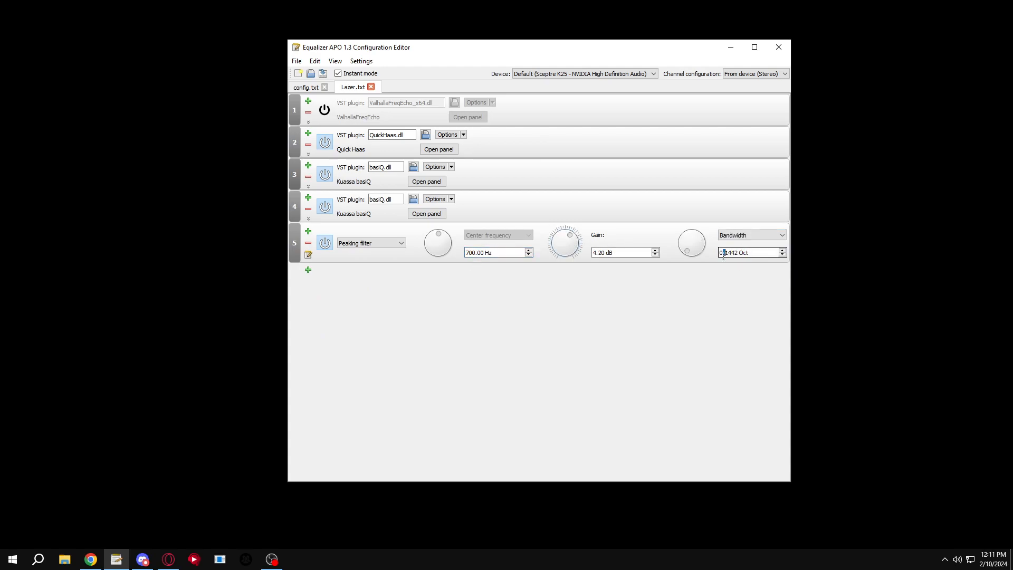
pyautogui.write('55.5555')
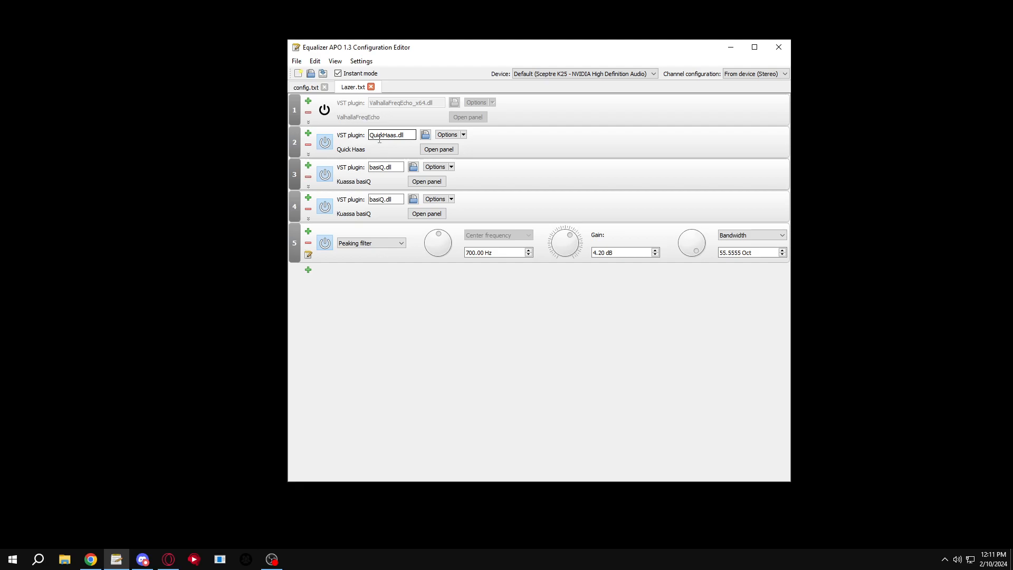
pyautogui.click(324, 109)
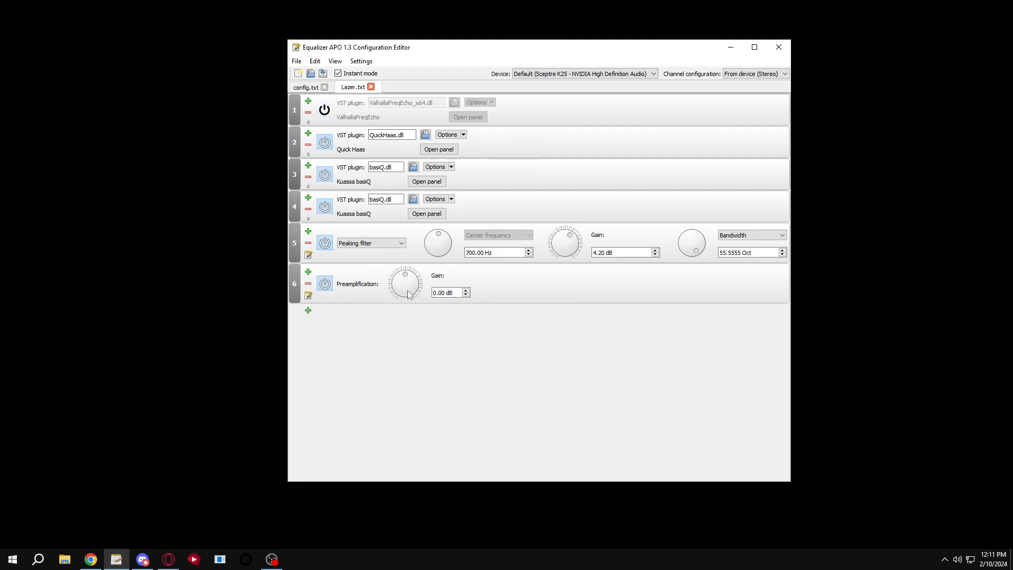
# - Glance at config.txt and return to Lazer.txt for the 19.70 dB preamplification stage
pyautogui.click(306, 86)
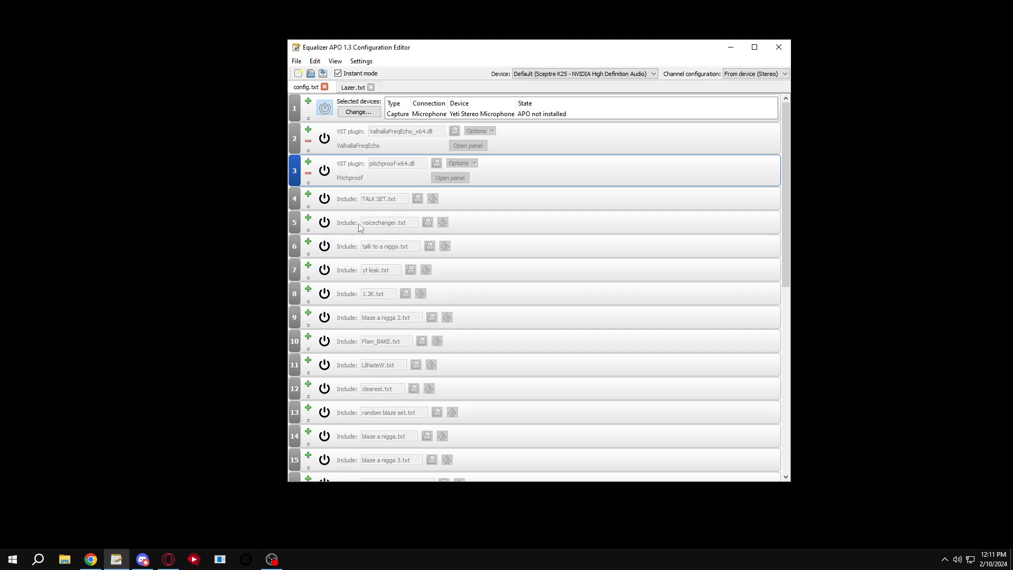
pyautogui.click(352, 86)
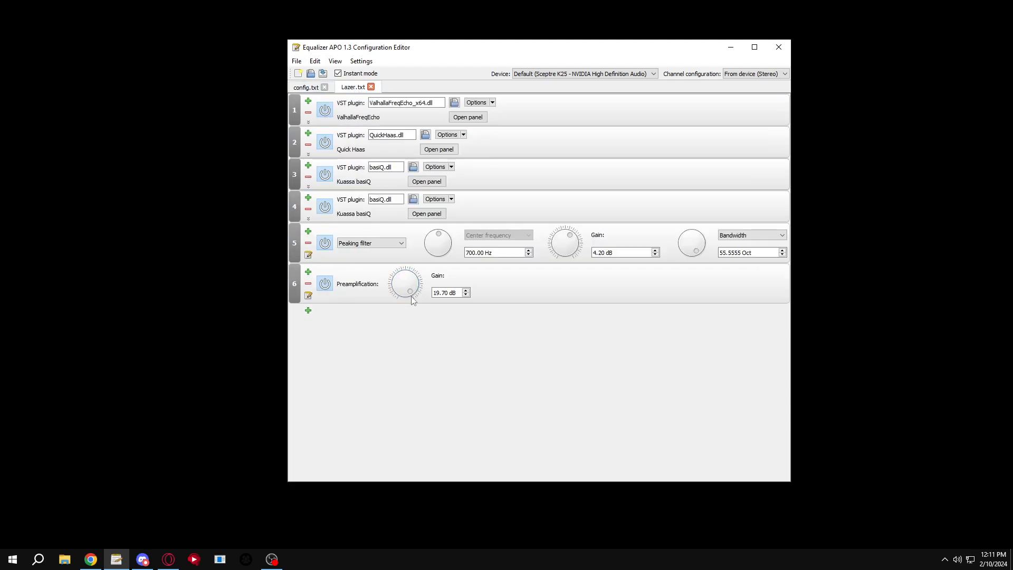
# - Review config.txt's entries, scrolling through the list and back to the top
pyautogui.click(305, 86)
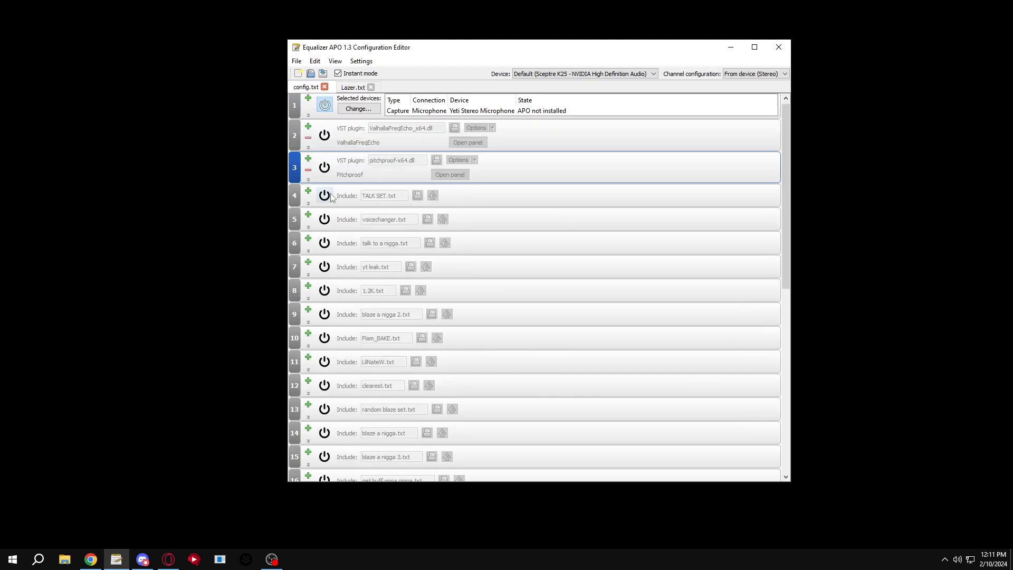
pyautogui.scroll(-3)
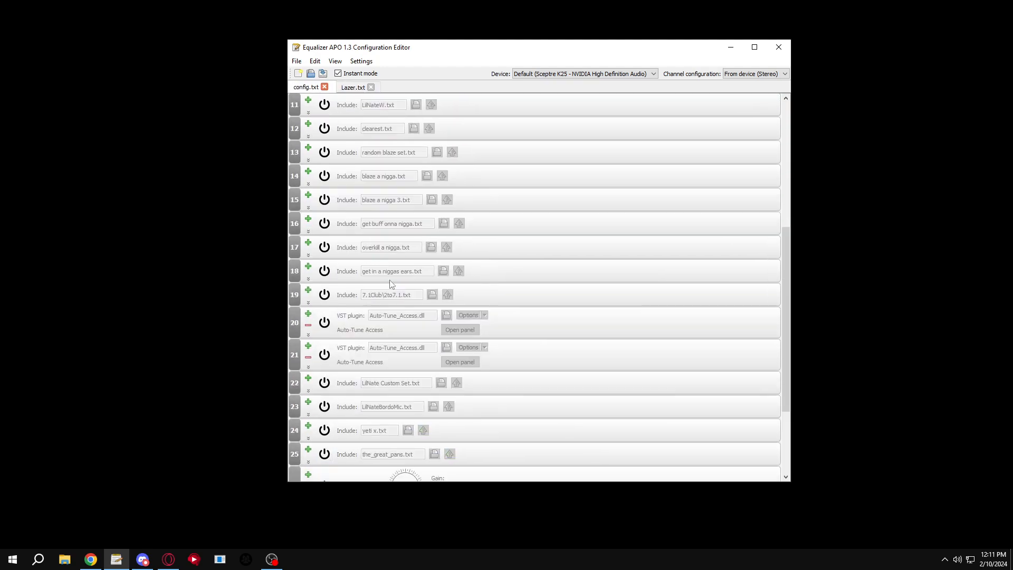
pyautogui.scroll(3)
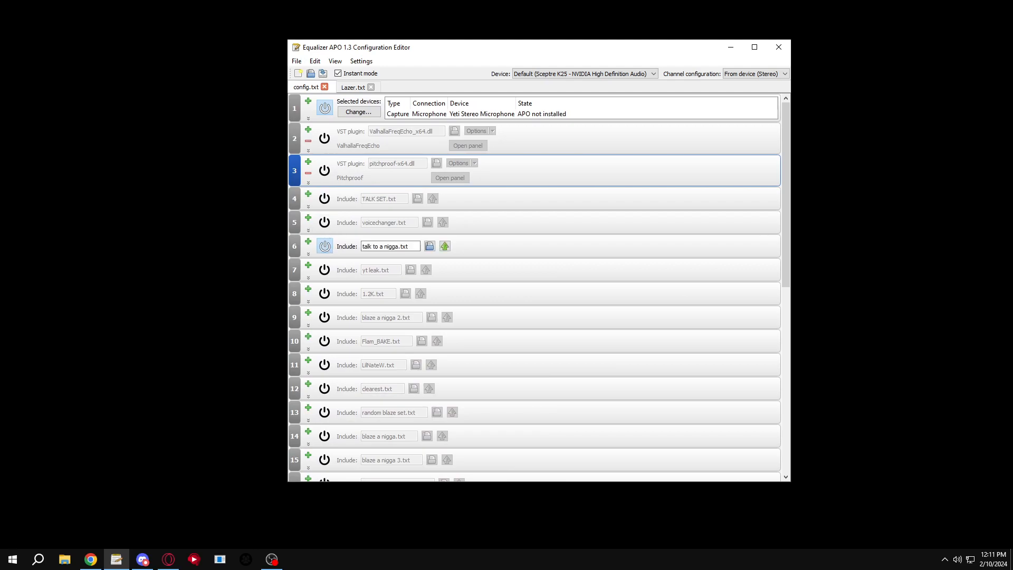